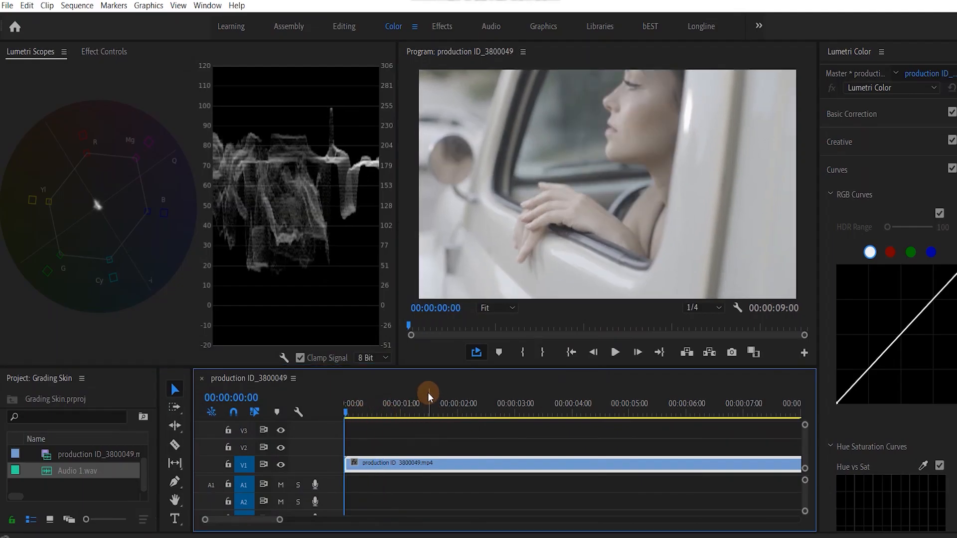
Step: Bring up the Lumetri scopes with the luma waveform display for the woman clip
{"action": "left_click", "coordinate": [614, 353]}
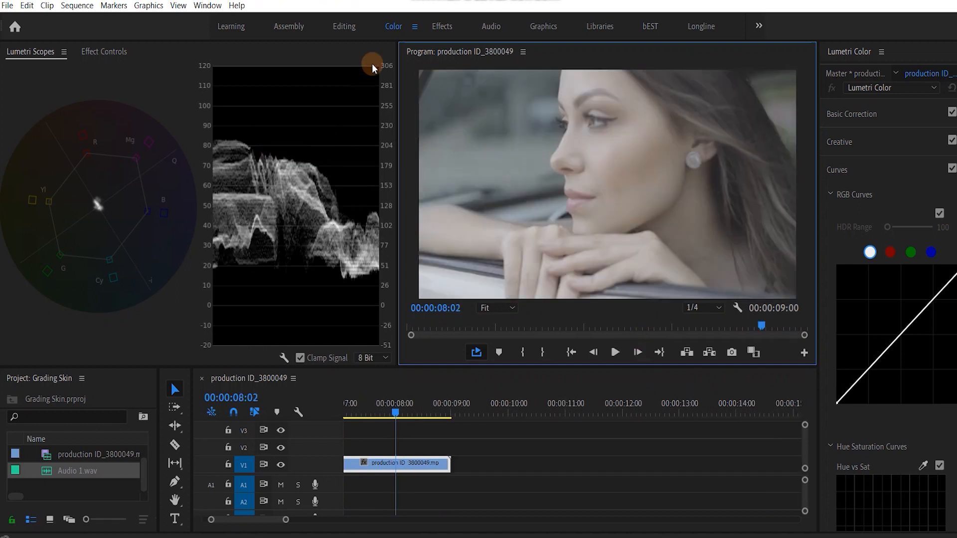
{"action": "mouse_move", "coordinate": [466, 180]}
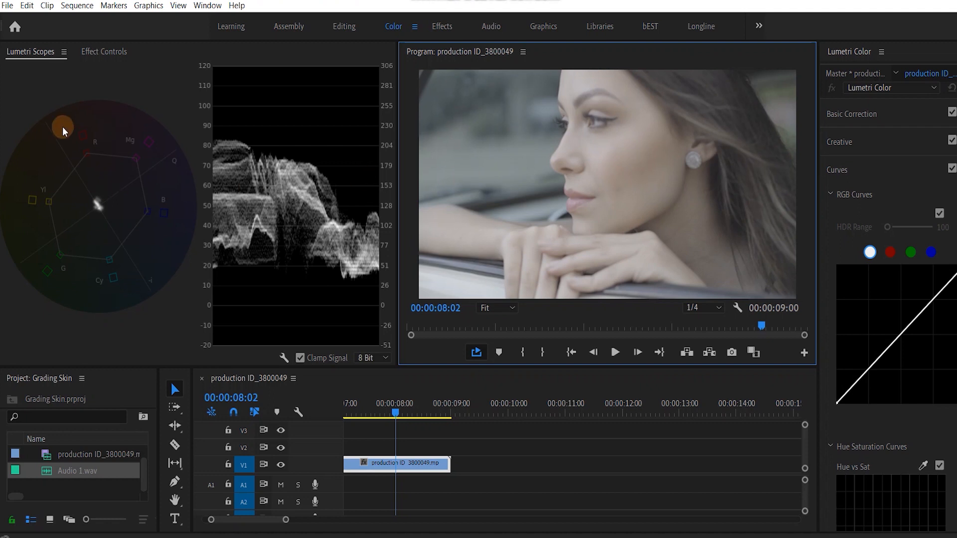
{"action": "left_click", "coordinate": [207, 5]}
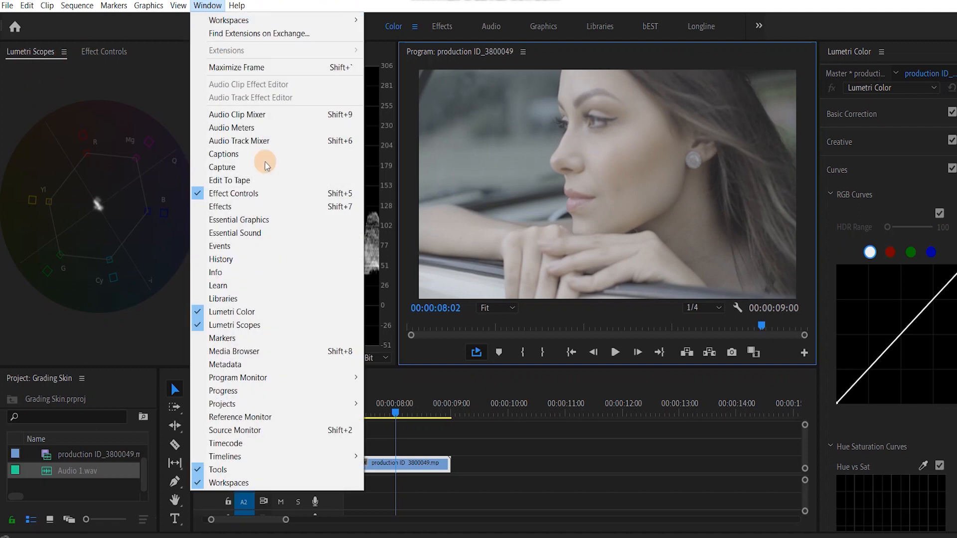
{"action": "mouse_move", "coordinate": [272, 325]}
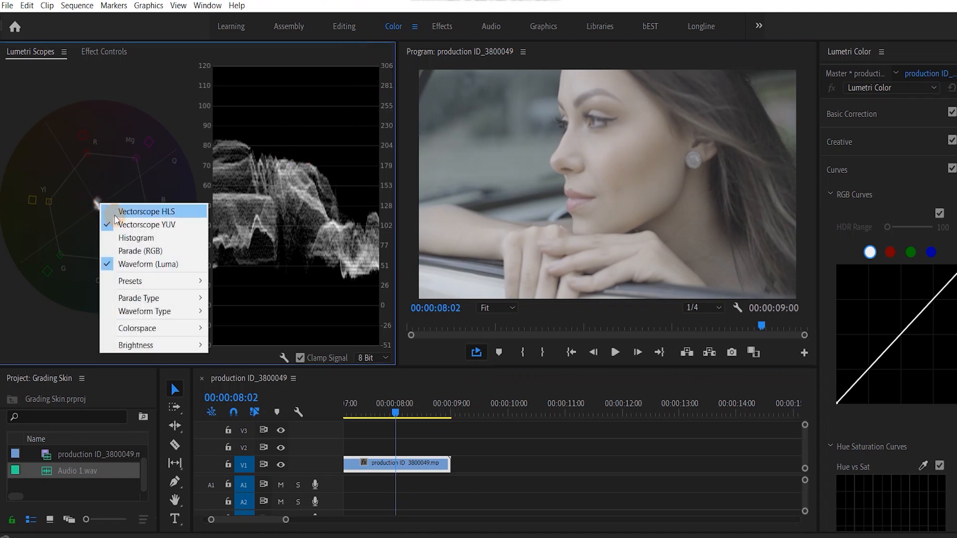
{"action": "left_click", "coordinate": [147, 224]}
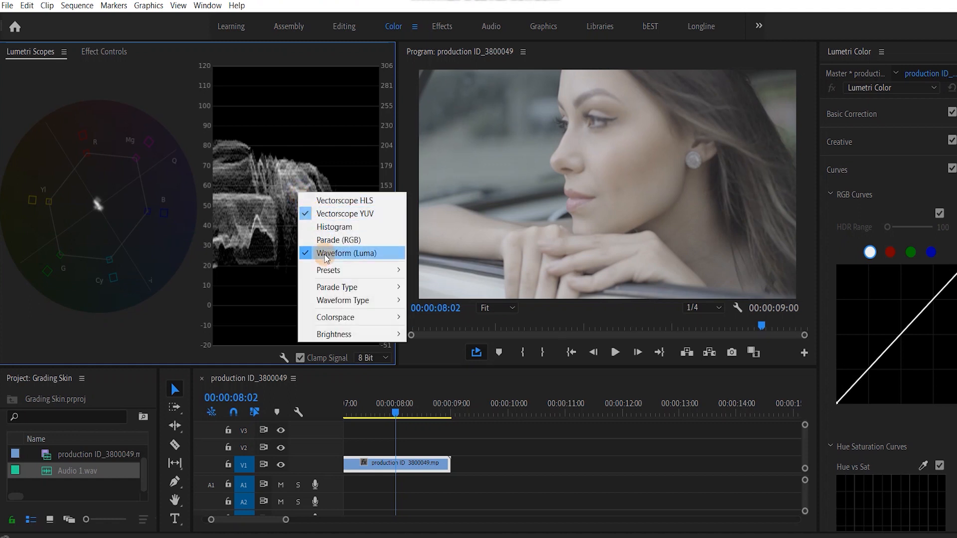
{"action": "left_click", "coordinate": [346, 253]}
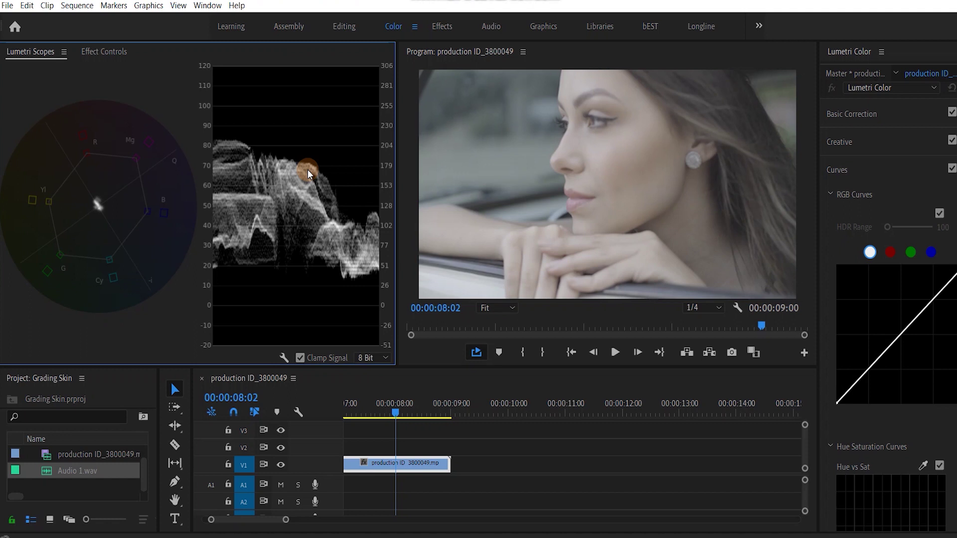
{"action": "mouse_move", "coordinate": [843, 113]}
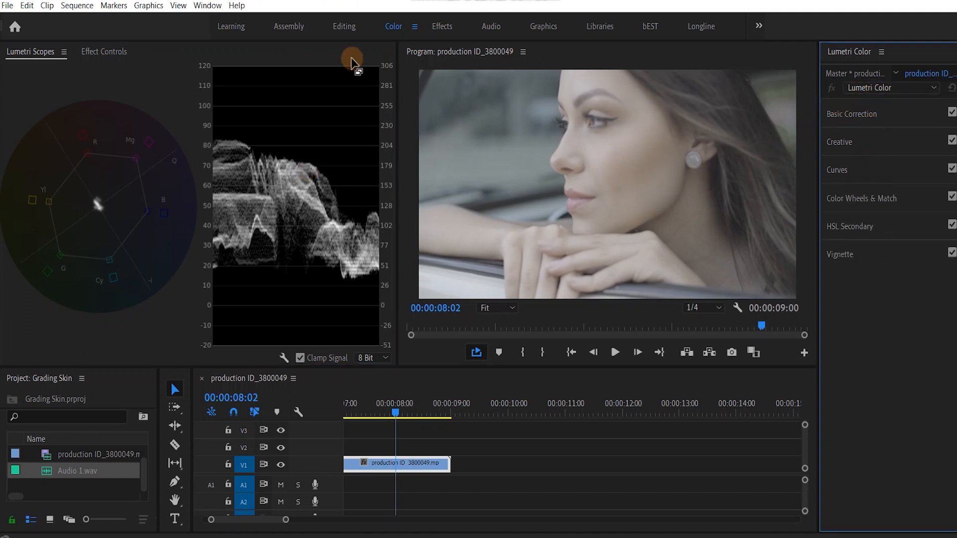
{"action": "left_click", "coordinate": [211, 5]}
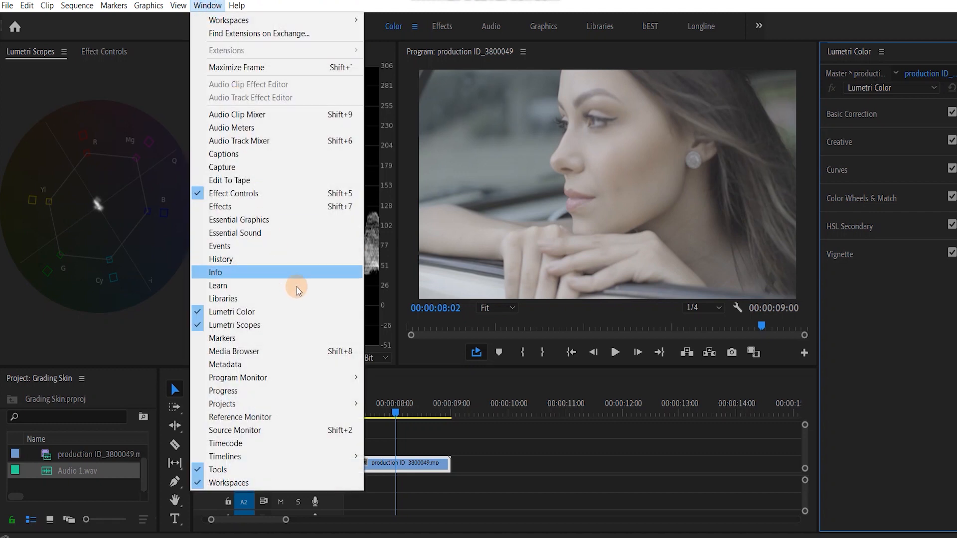
{"action": "mouse_move", "coordinate": [251, 328]}
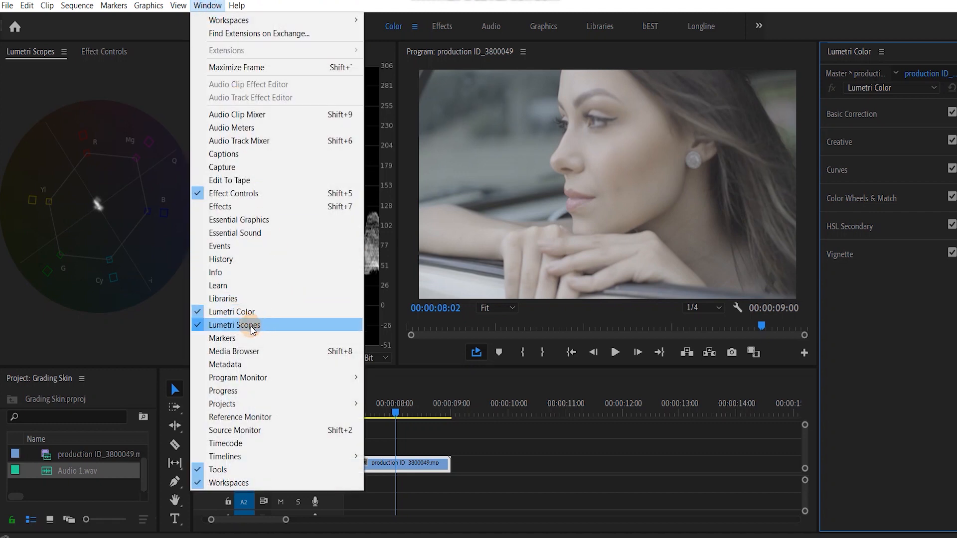
{"action": "mouse_move", "coordinate": [247, 312]}
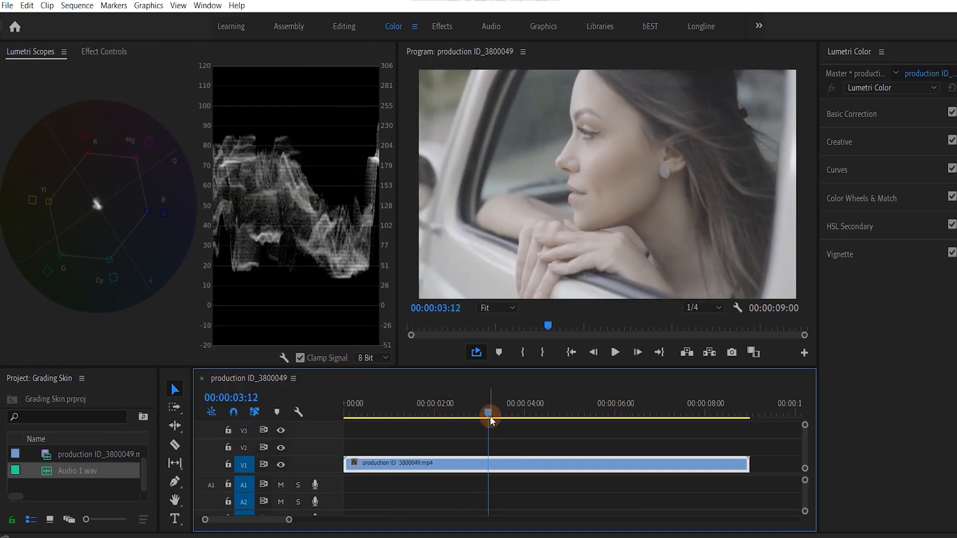
Step: Park at 3:12 and shape an opacity pen mask isolating the woman's cheek skin against black
{"action": "left_click", "coordinate": [103, 52]}
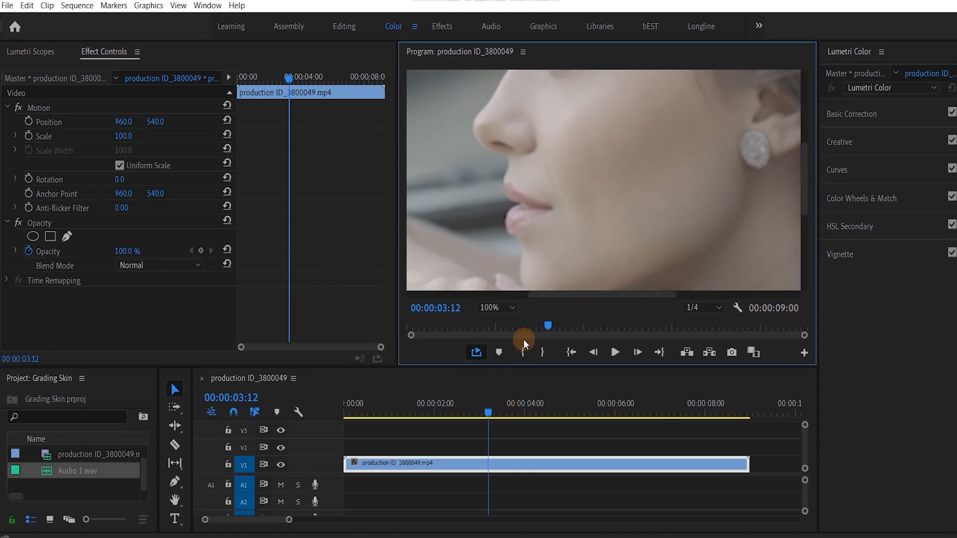
{"action": "left_click", "coordinate": [512, 307]}
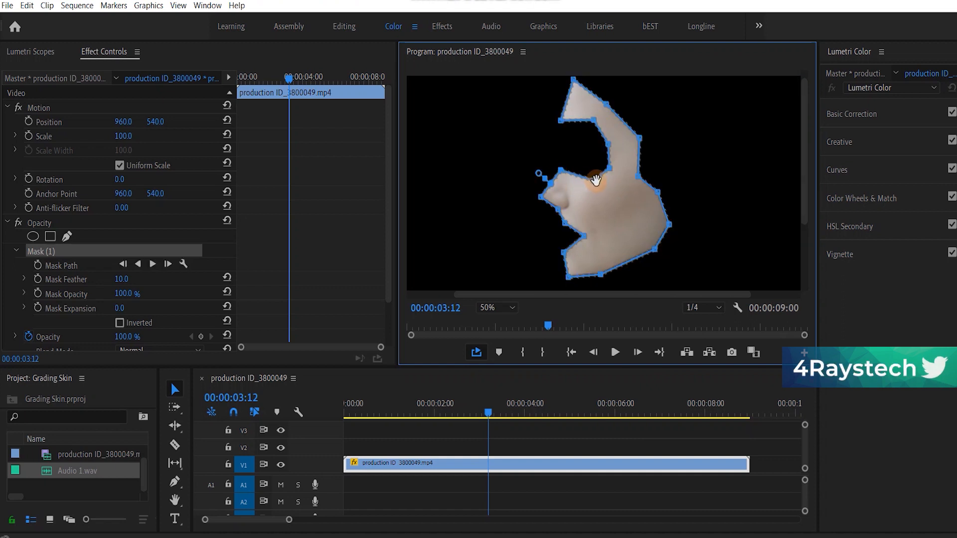
{"action": "left_click_drag", "start_coordinate": [597, 179], "coordinate": [595, 126]}
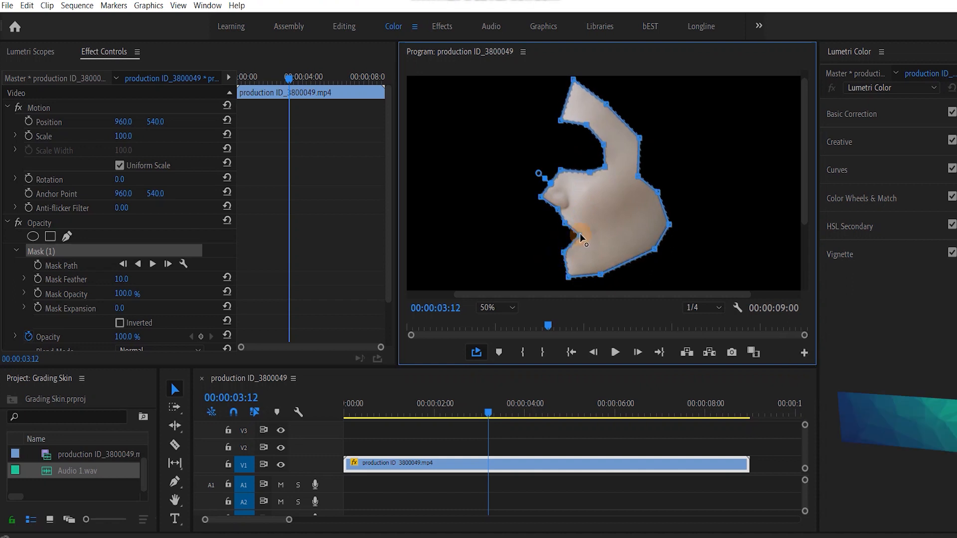
{"action": "left_click_drag", "start_coordinate": [580, 239], "coordinate": [558, 174]}
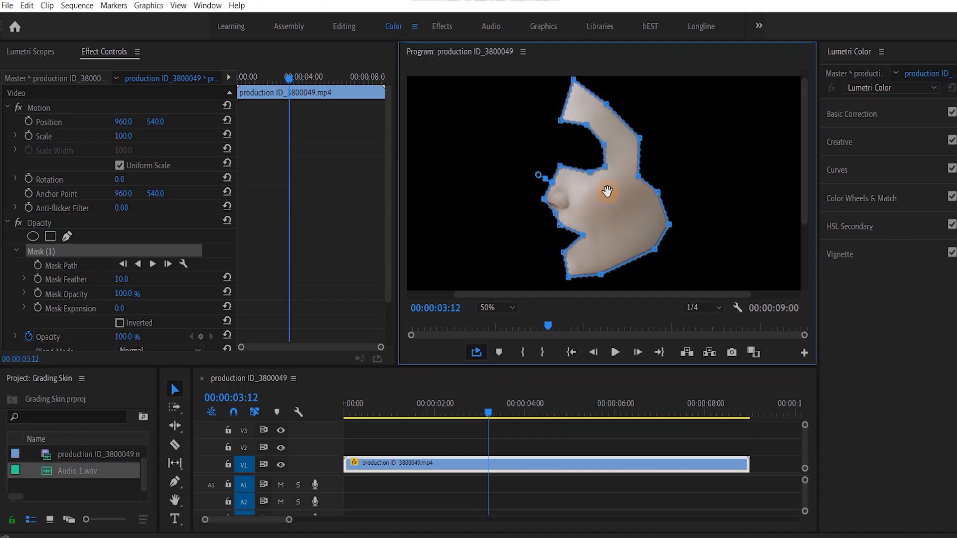
Step: Add a red control point on Hue vs Hue and settle a small bump nudging the skin hue
{"action": "left_click", "coordinate": [31, 52]}
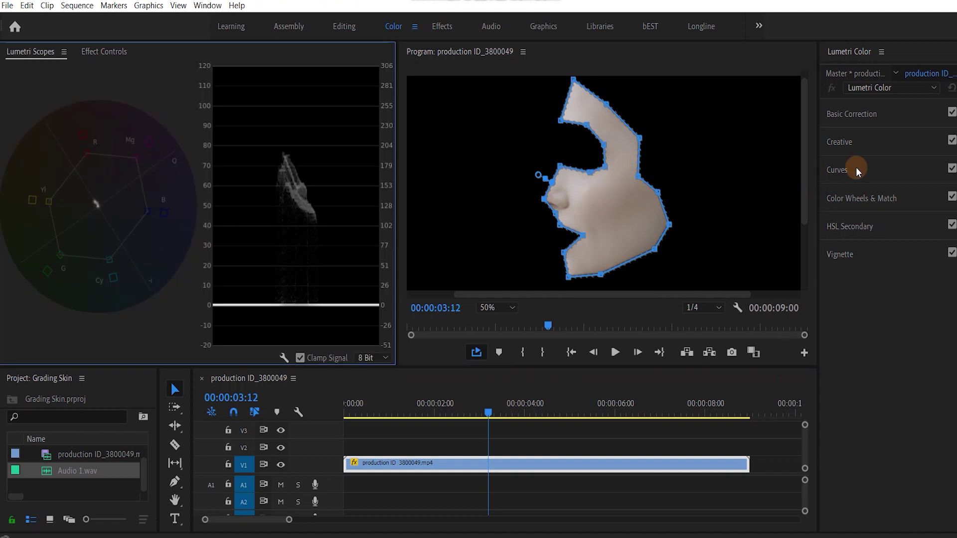
{"action": "left_click", "coordinate": [837, 170]}
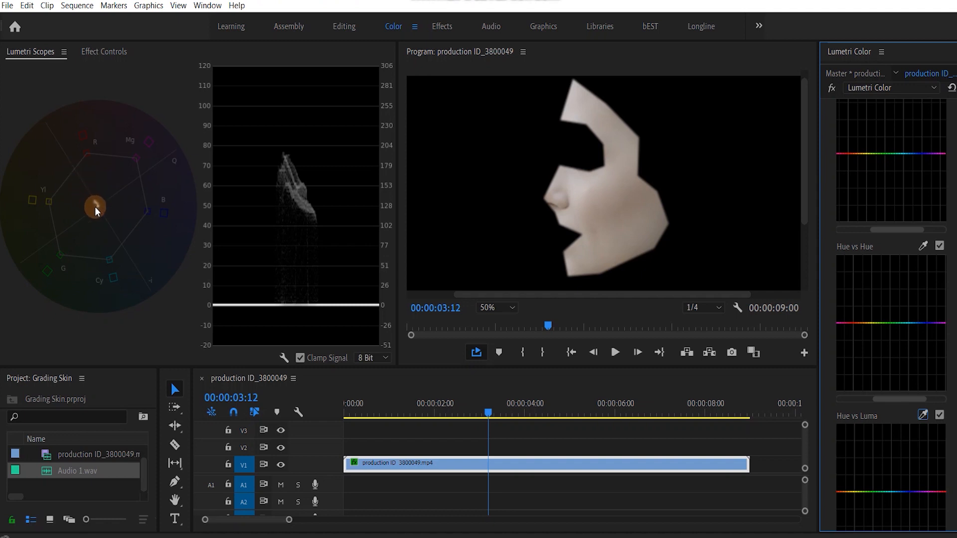
{"action": "mouse_move", "coordinate": [867, 263]}
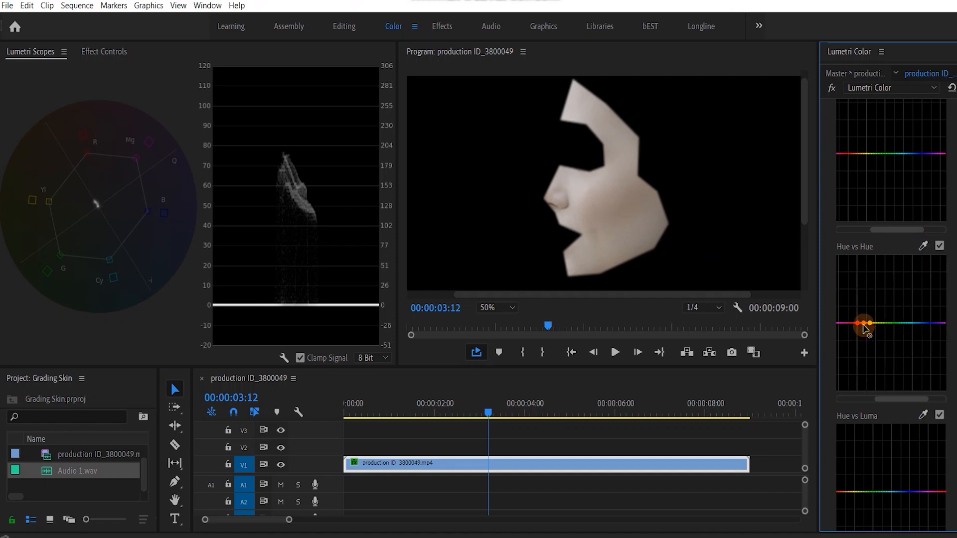
{"action": "left_click_drag", "start_coordinate": [865, 323], "coordinate": [855, 322]}
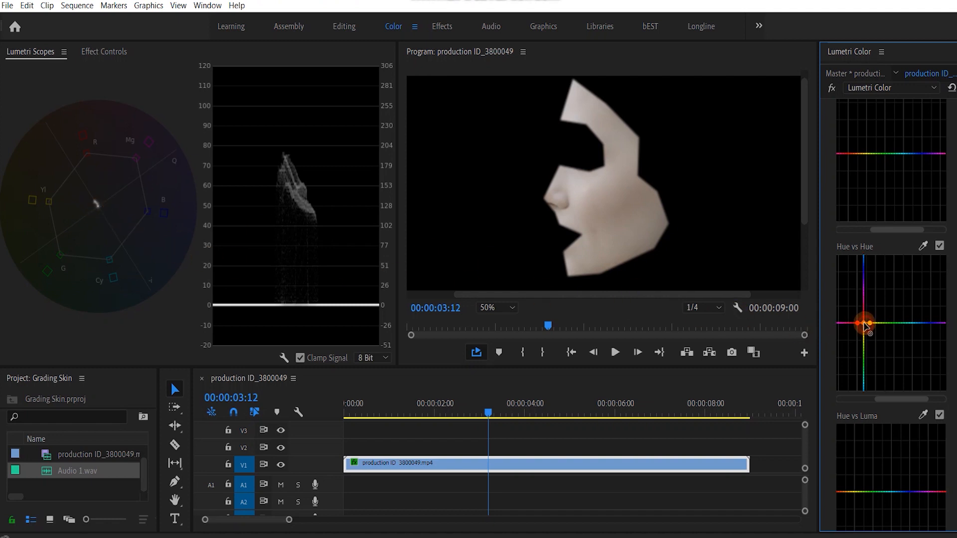
{"action": "left_click_drag", "start_coordinate": [862, 322], "coordinate": [865, 299]}
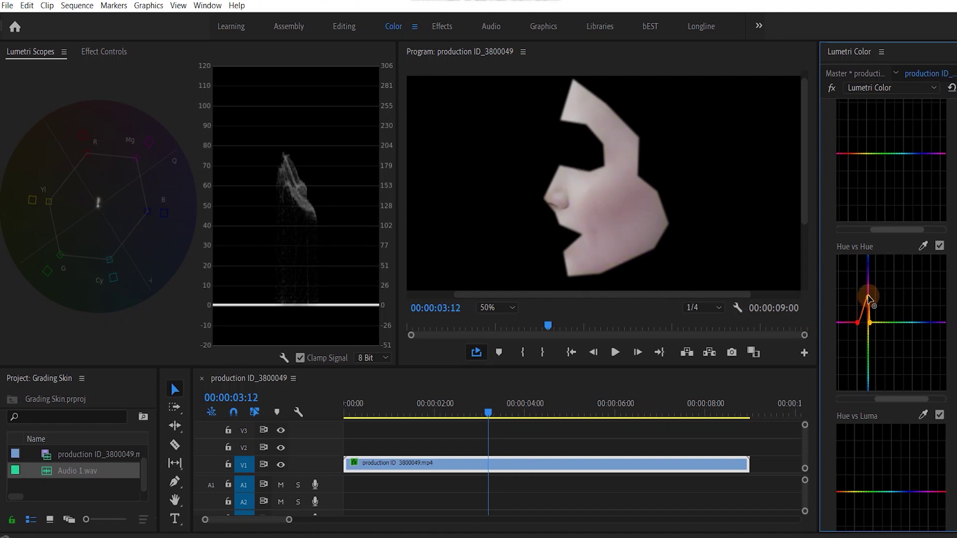
{"action": "left_click_drag", "start_coordinate": [865, 299], "coordinate": [863, 314]}
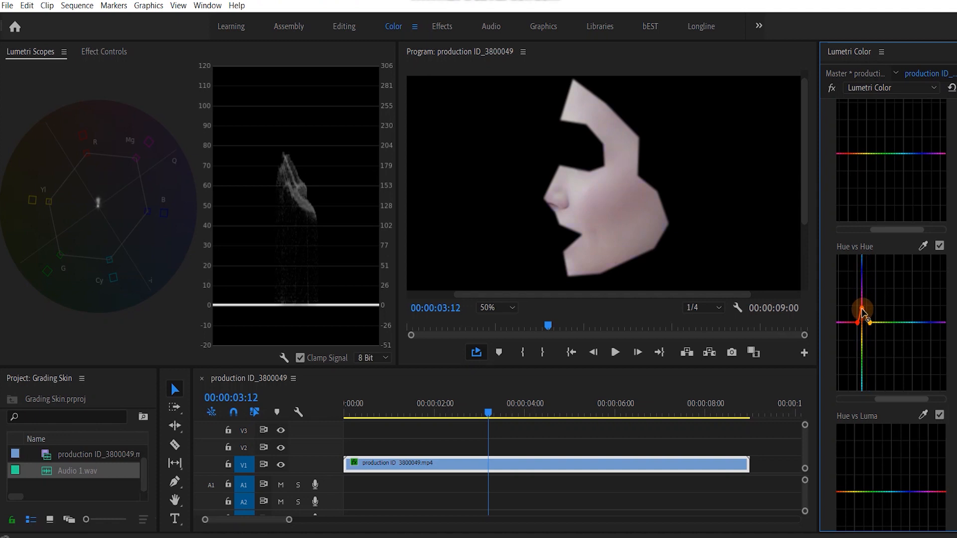
{"action": "left_click_drag", "start_coordinate": [863, 308], "coordinate": [854, 318]}
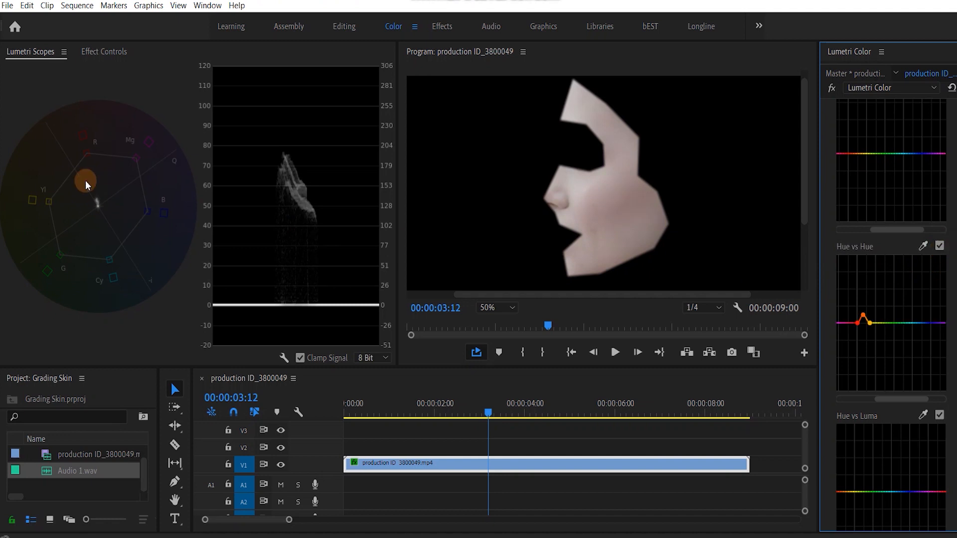
{"action": "mouse_move", "coordinate": [941, 293]}
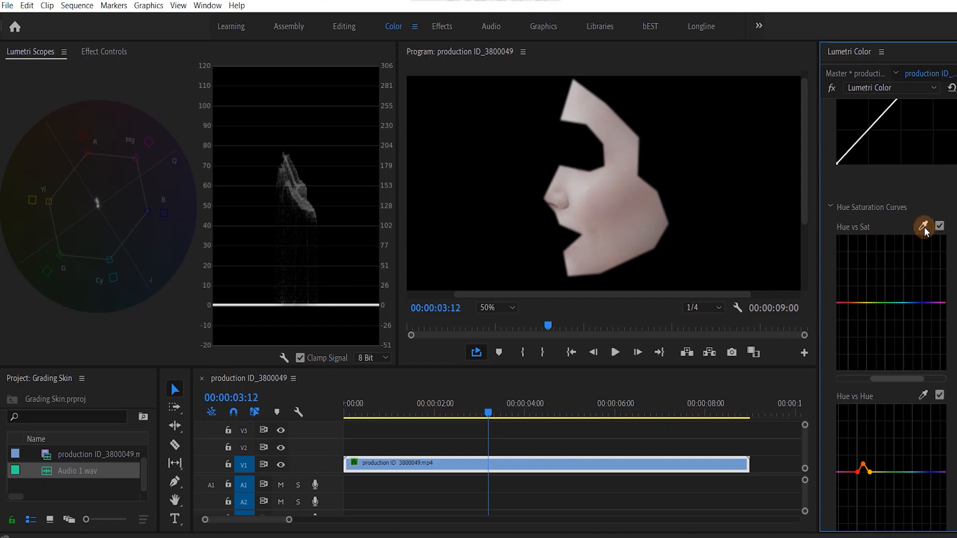
Step: Raise a tall red peak on Hue vs Sat for the skin, then switch the curve off to compare
{"action": "left_click", "coordinate": [852, 312]}
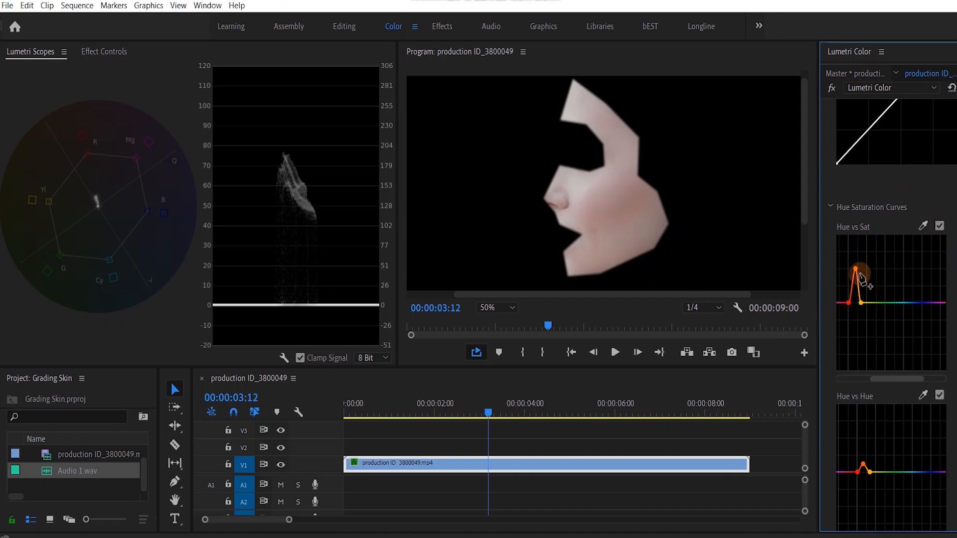
{"action": "left_click_drag", "start_coordinate": [859, 278], "coordinate": [855, 271]}
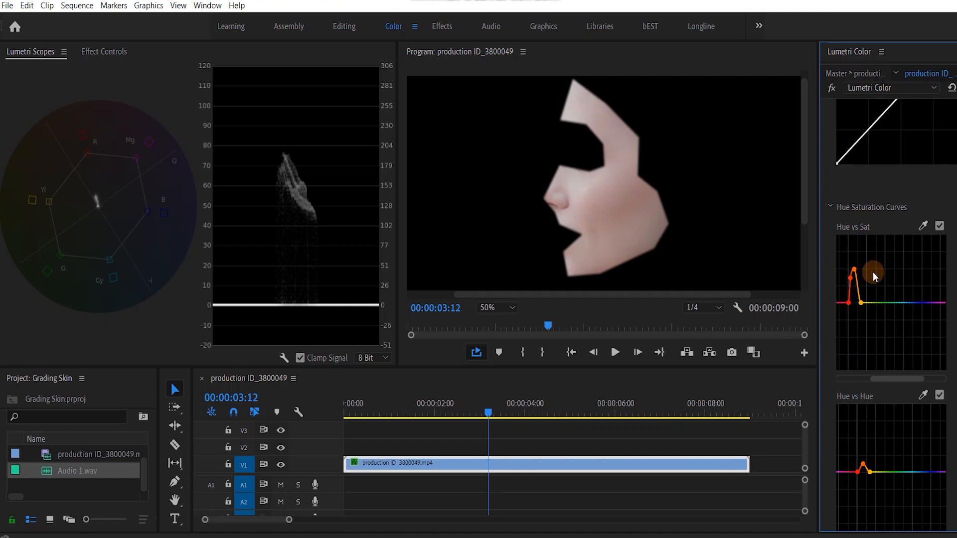
{"action": "left_click_drag", "start_coordinate": [875, 275], "coordinate": [856, 267]}
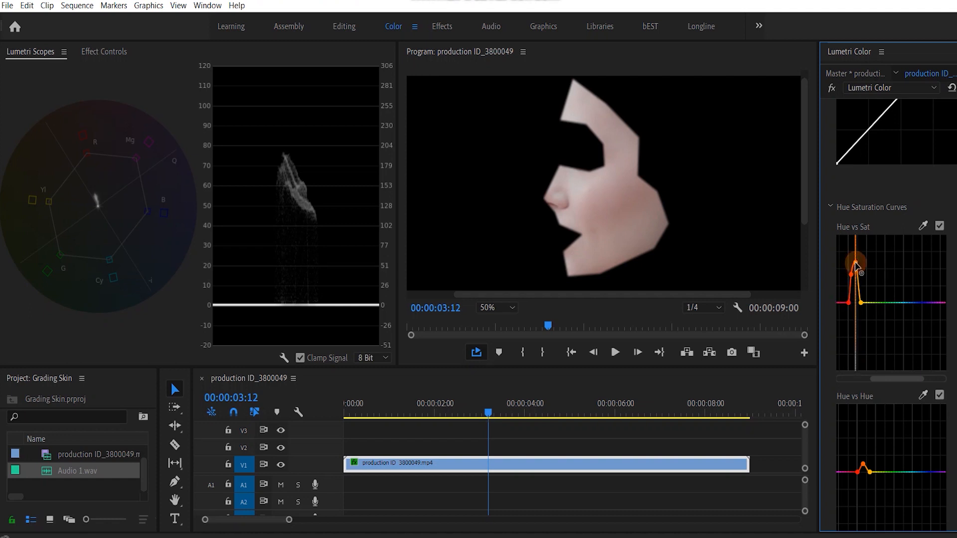
{"action": "left_click", "coordinate": [940, 225]}
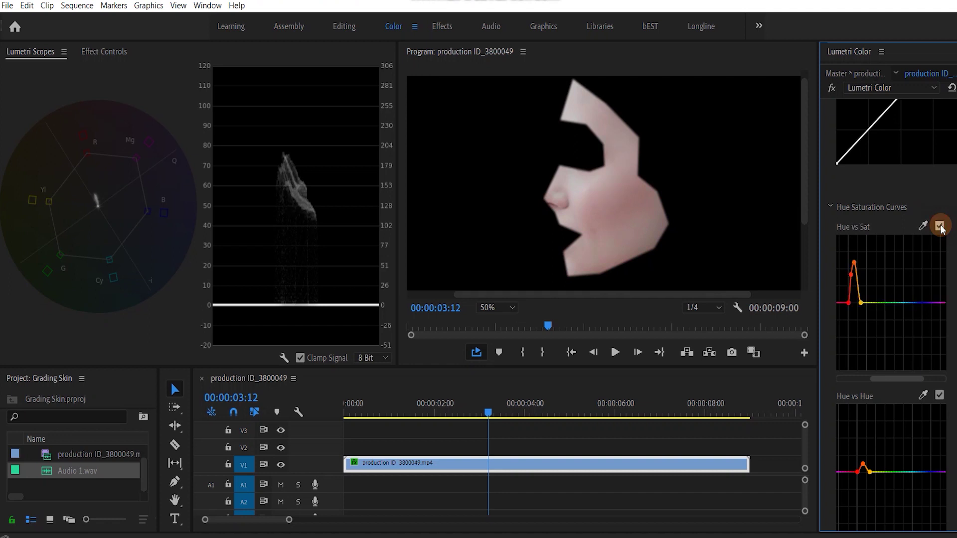
{"action": "left_click", "coordinate": [939, 225]}
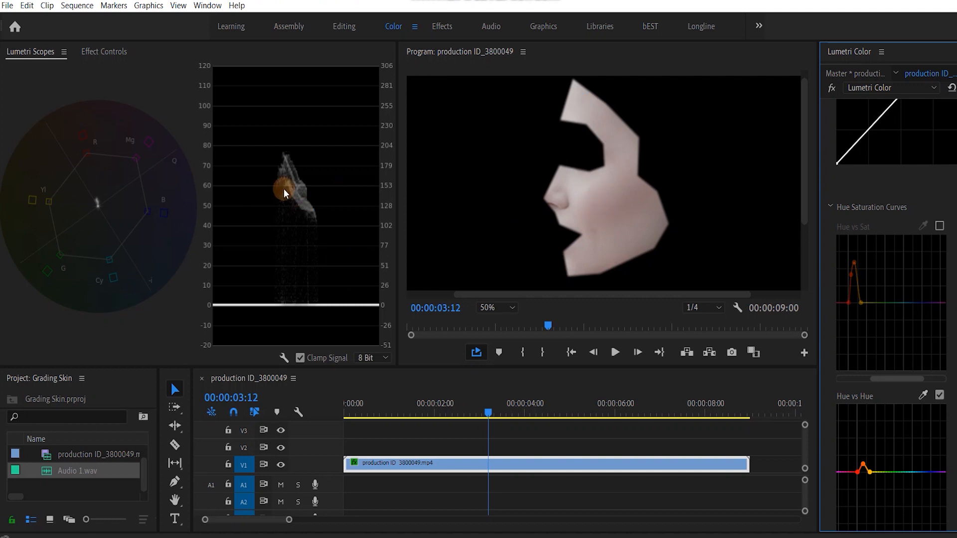
{"action": "mouse_move", "coordinate": [291, 226]}
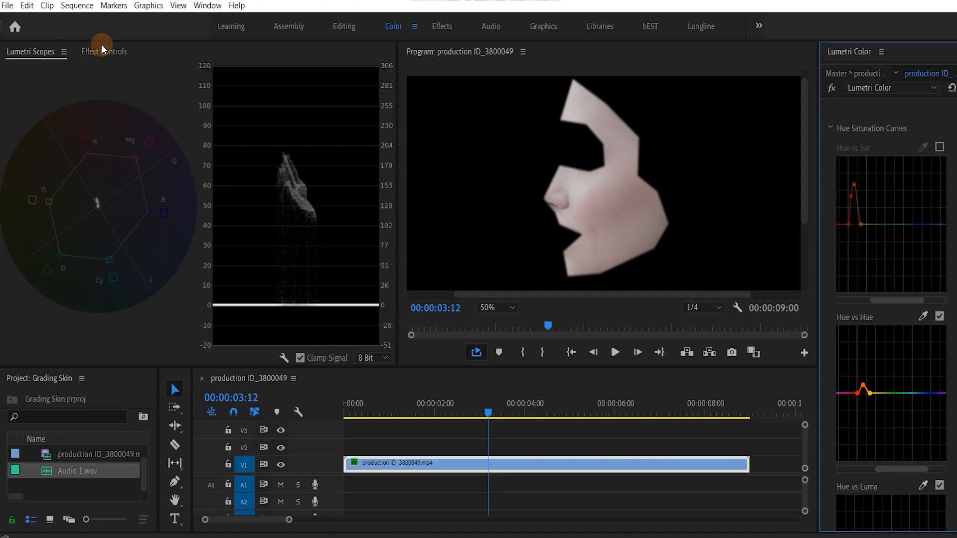
Step: Show the clip's effect settings and reselect the clip so the full frame returns
{"action": "left_click", "coordinate": [104, 52]}
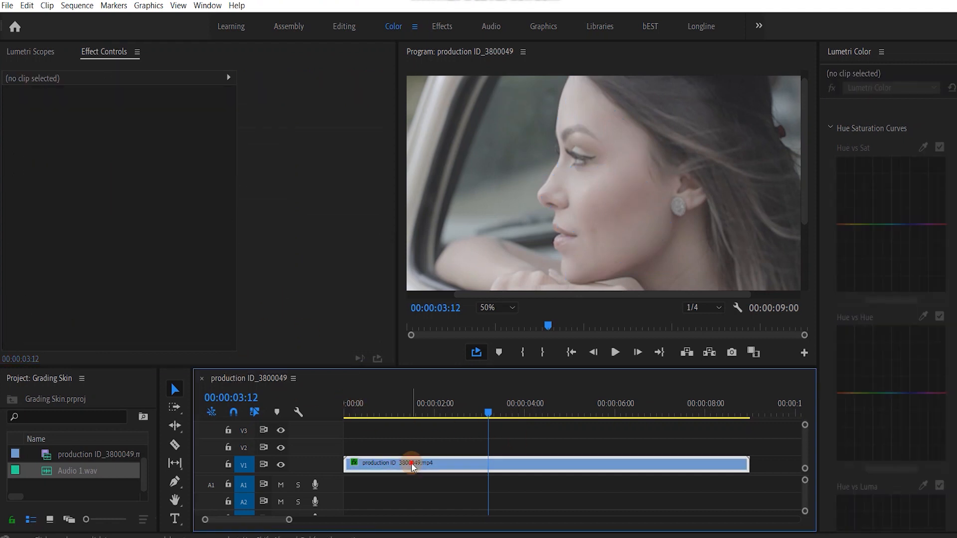
{"action": "left_click", "coordinate": [413, 463]}
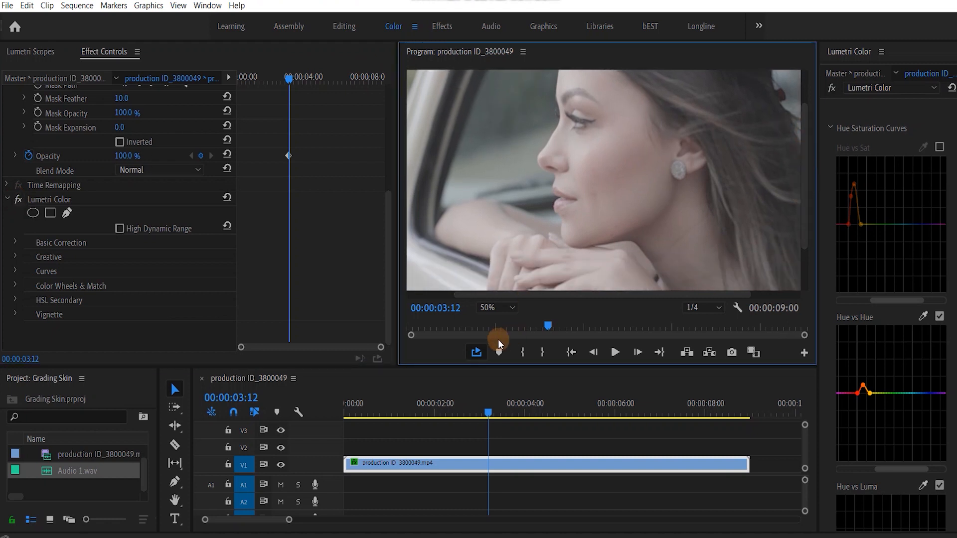
Step: Set the Program monitor to Fit and raise Basic Correction Contrast to about 34
{"action": "left_click", "coordinate": [497, 307]}
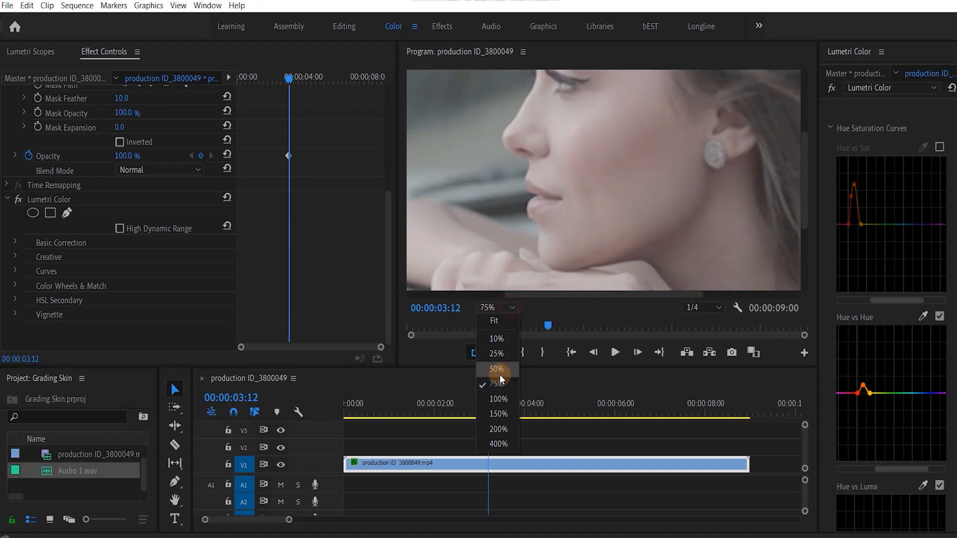
{"action": "left_click", "coordinate": [493, 321]}
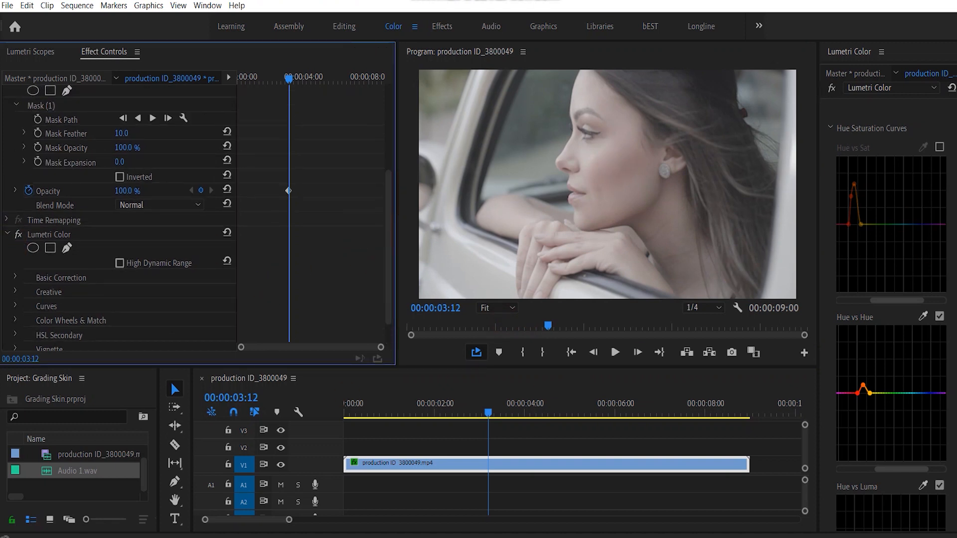
{"action": "left_click", "coordinate": [851, 113]}
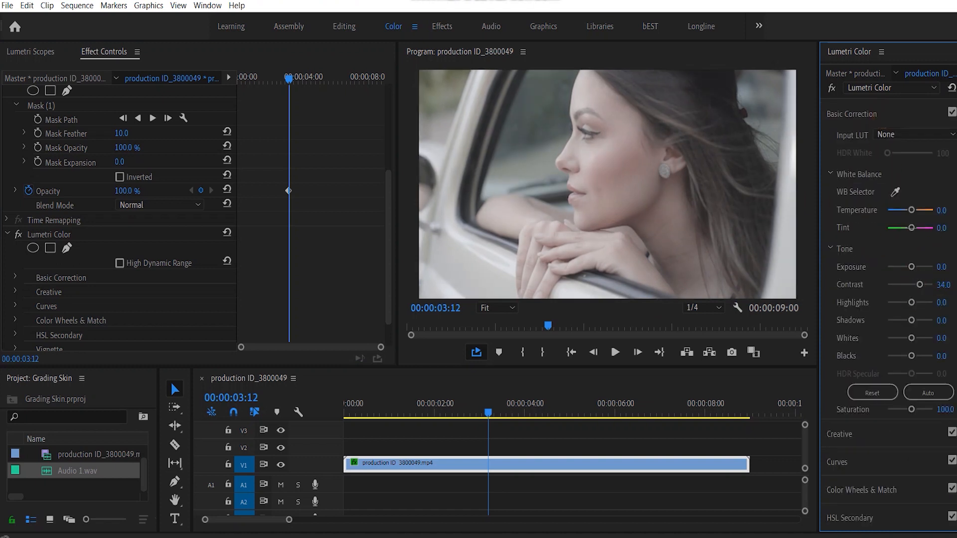
{"action": "left_click_drag", "start_coordinate": [917, 284], "coordinate": [914, 284]}
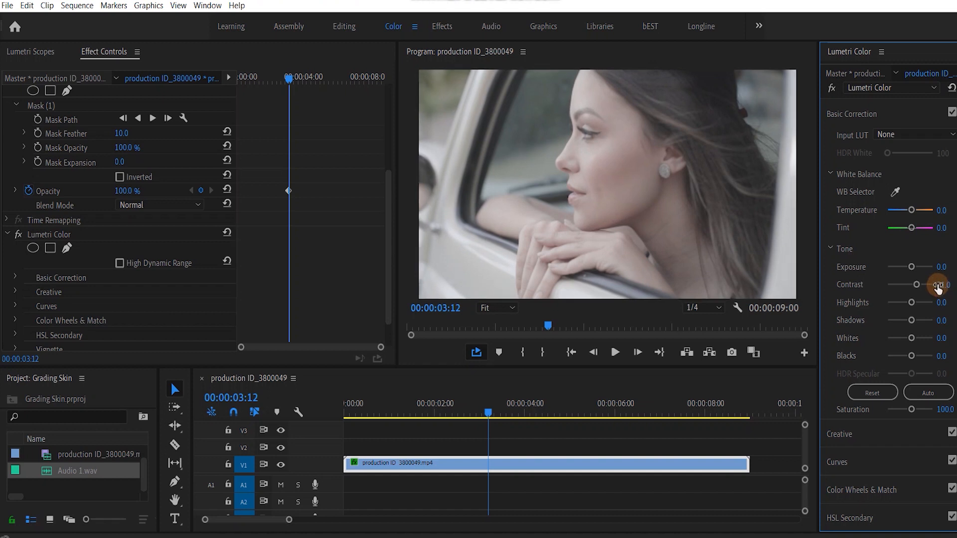
Step: Expand the shadow, midtone and highlight colour wheels and toggle the before/after comparison
{"action": "left_click", "coordinate": [31, 52]}
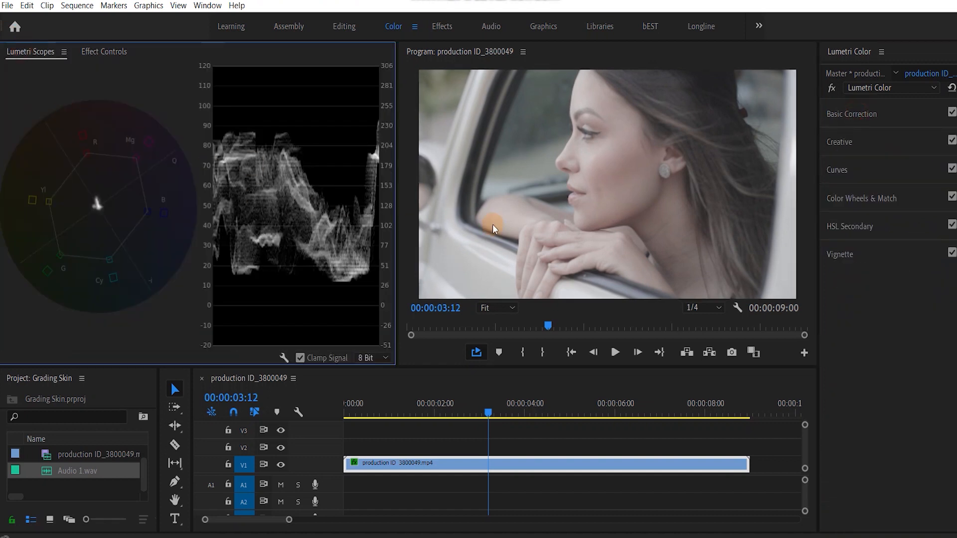
{"action": "left_click", "coordinate": [861, 197]}
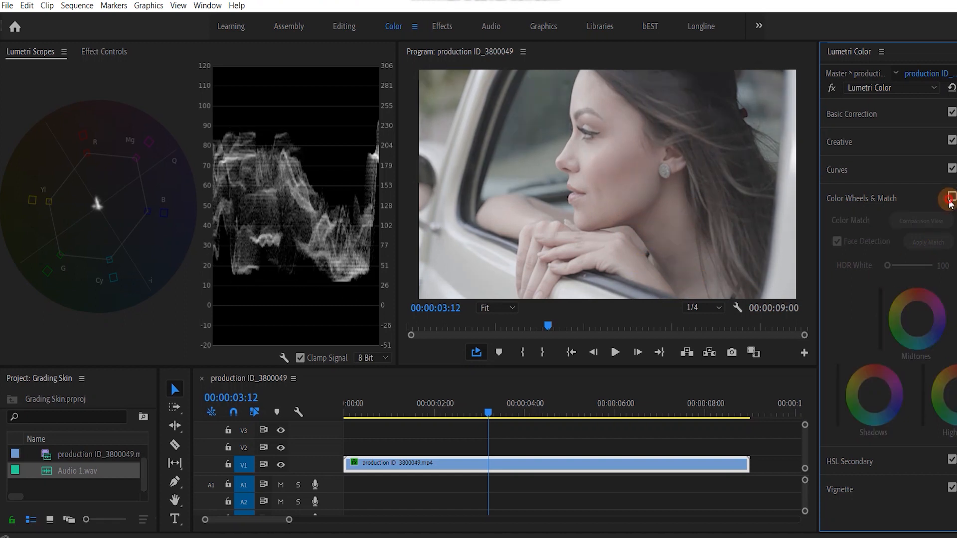
{"action": "left_click", "coordinate": [948, 198]}
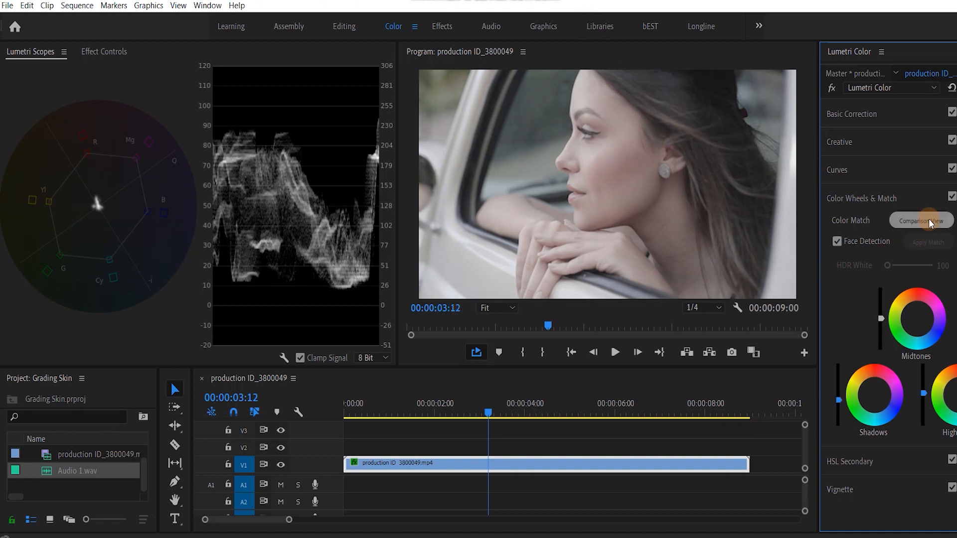
{"action": "left_click", "coordinate": [103, 52]}
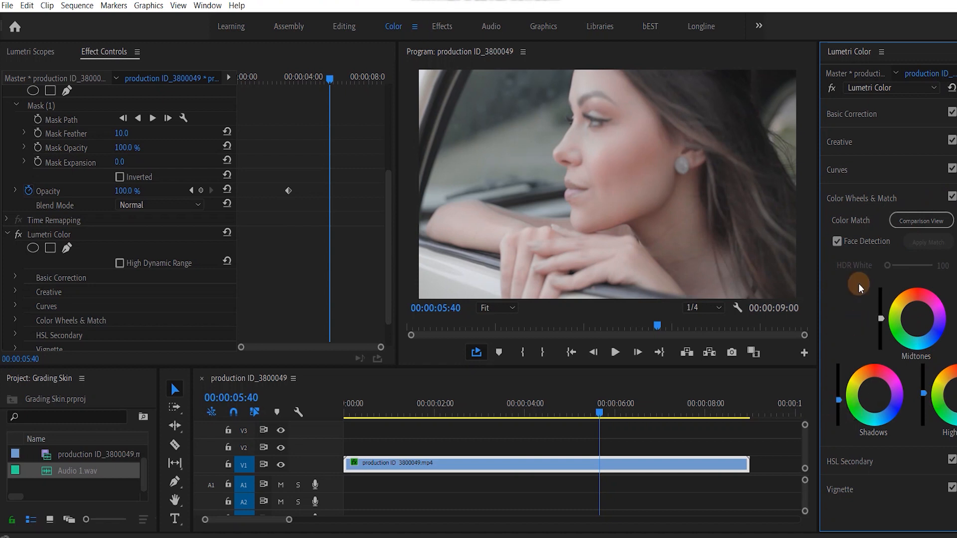
Step: Review the Lumetri adjustments and jump to an earlier frame to check the warmer grade holds
{"action": "left_click", "coordinate": [839, 142]}
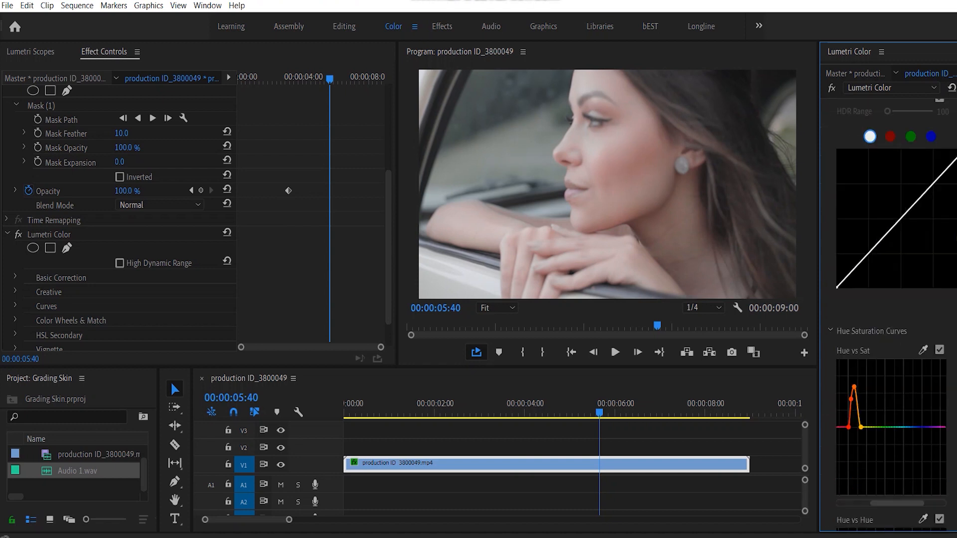
{"action": "scroll", "scroll_direction": "down", "scroll_amount": 3}
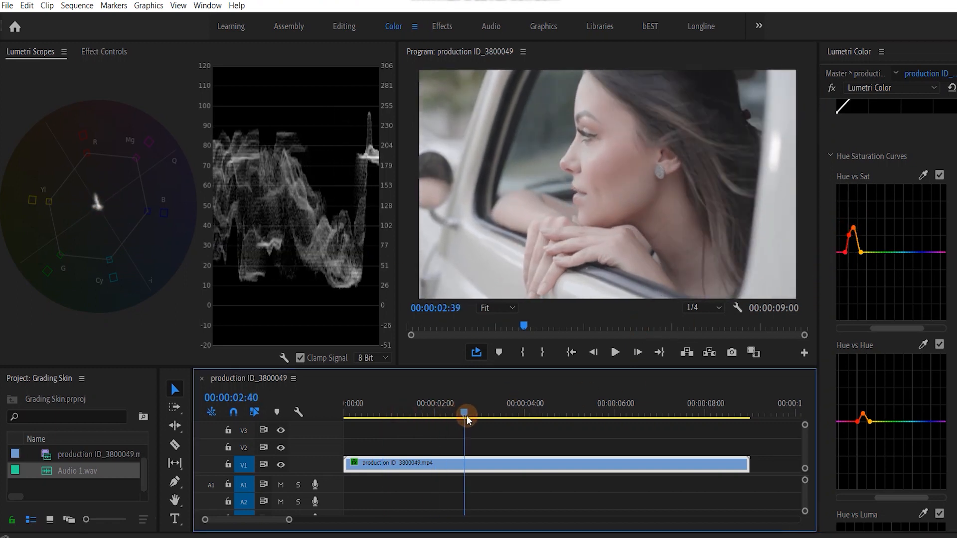
{"action": "left_click", "coordinate": [104, 52]}
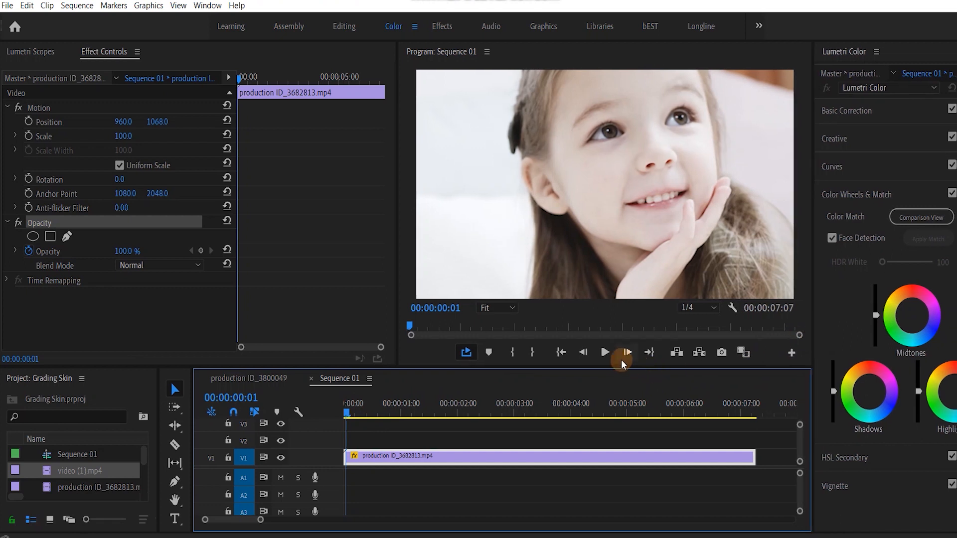
Step: Scrub the girl clip to a frame near 3:20 where she looks down and park there
{"action": "left_click", "coordinate": [605, 353]}
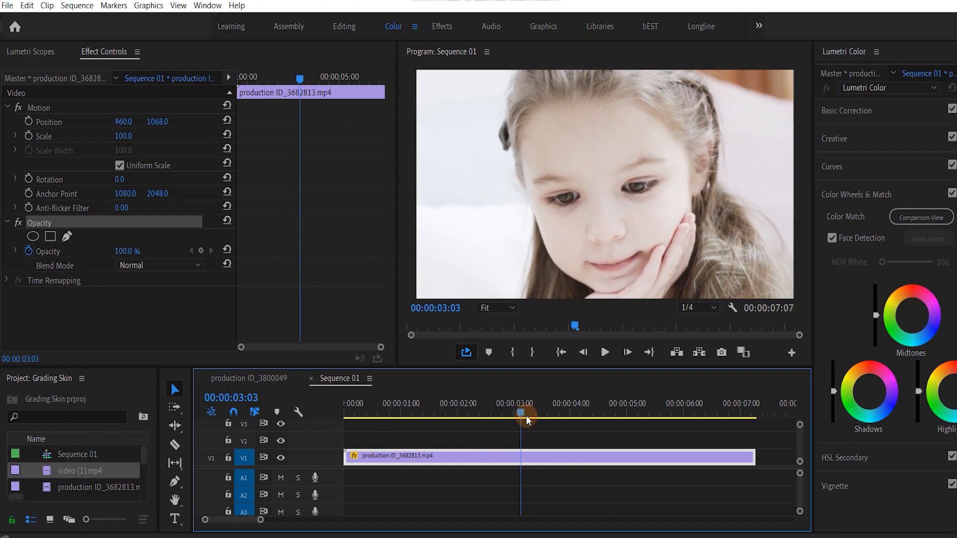
{"action": "left_click_drag", "start_coordinate": [526, 420], "coordinate": [559, 420]}
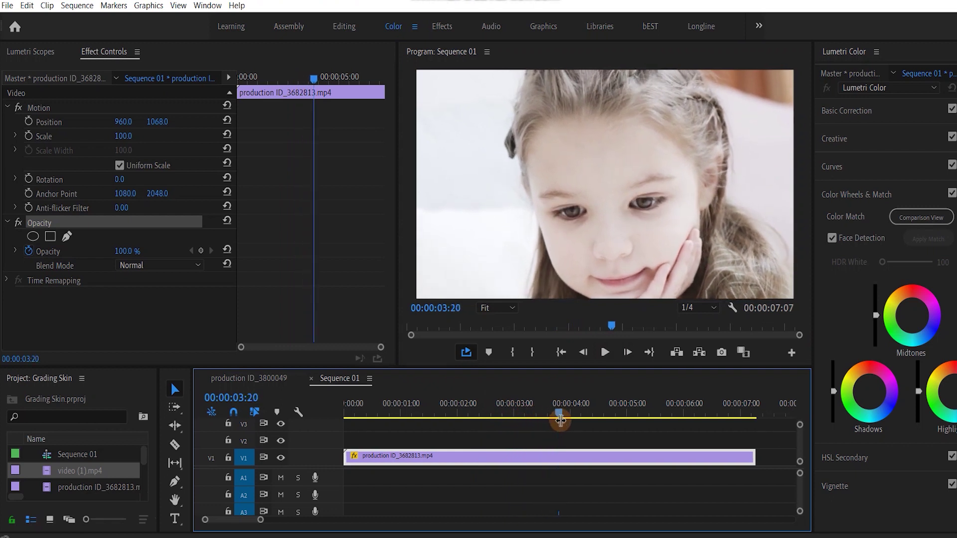
{"action": "left_click", "coordinate": [30, 237]}
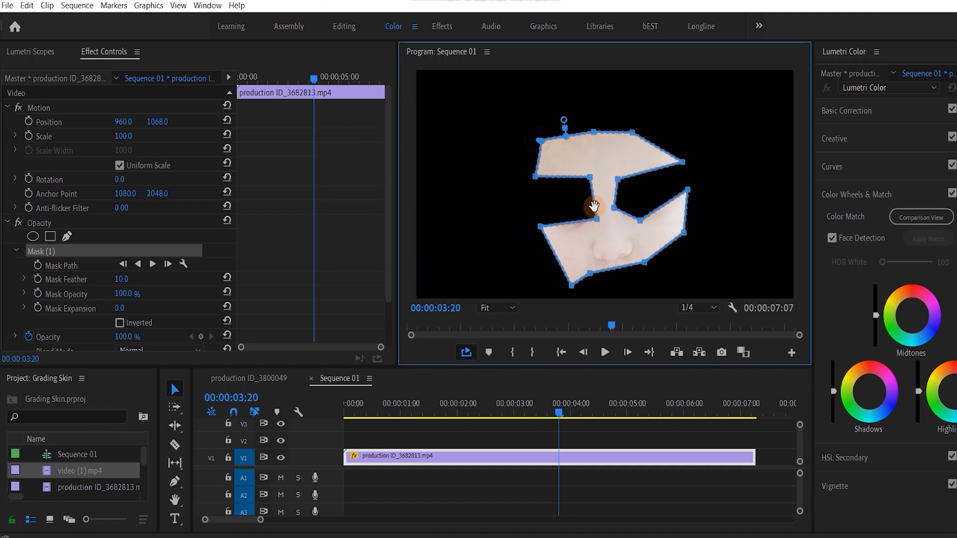
{"action": "mouse_move", "coordinate": [751, 230]}
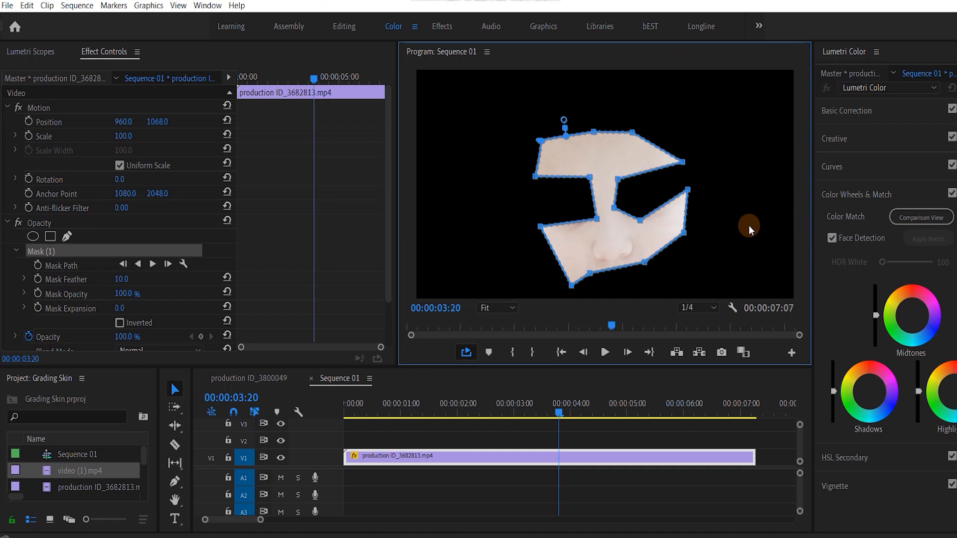
Step: Boost red-orange saturation on Hue vs Sat for the girl's skin, then turn off the mask
{"action": "left_click", "coordinate": [31, 52]}
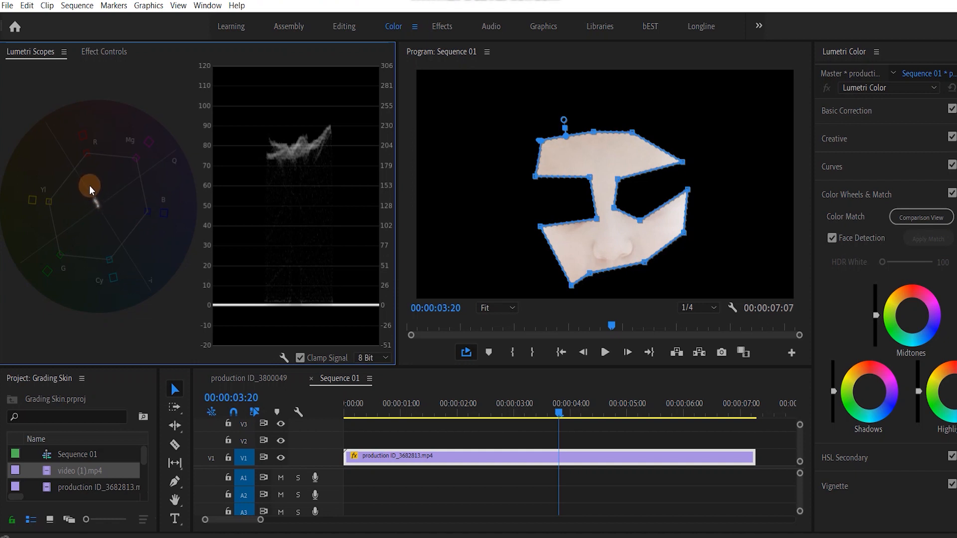
{"action": "mouse_move", "coordinate": [291, 186]}
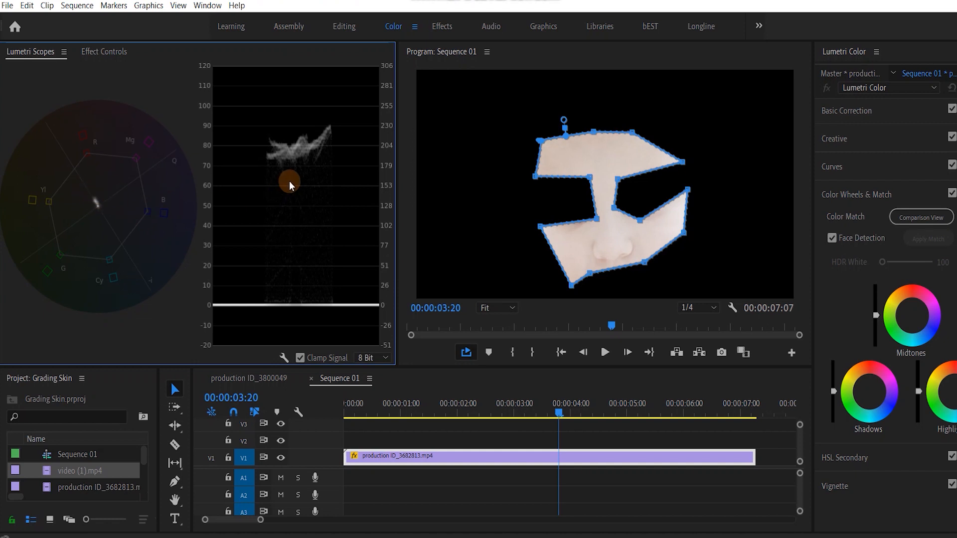
{"action": "mouse_move", "coordinate": [281, 155]}
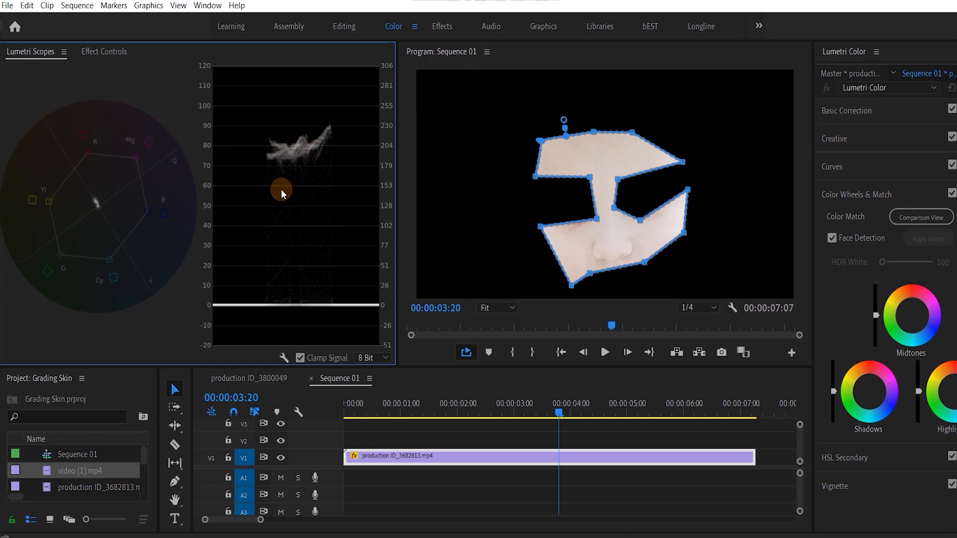
{"action": "mouse_move", "coordinate": [293, 184]}
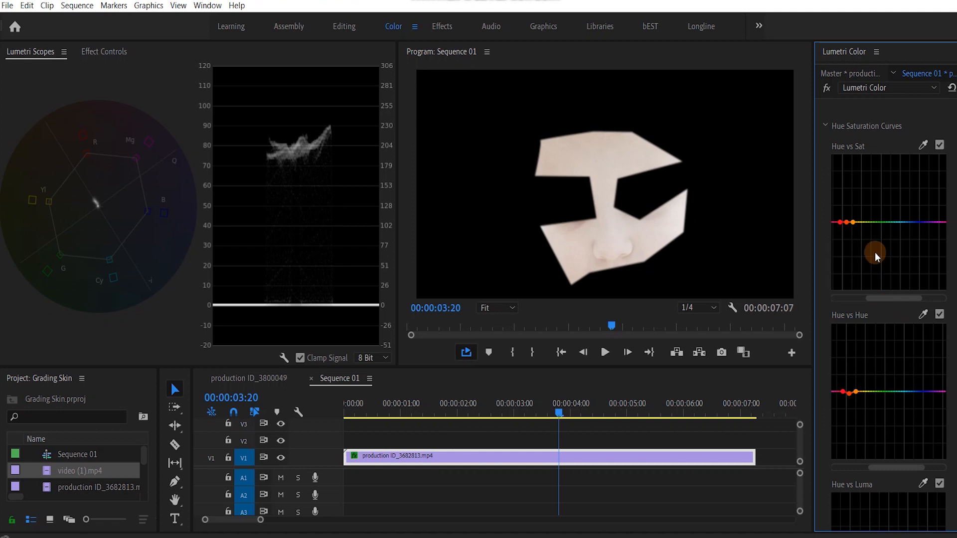
{"action": "left_click_drag", "start_coordinate": [847, 221], "coordinate": [847, 196]}
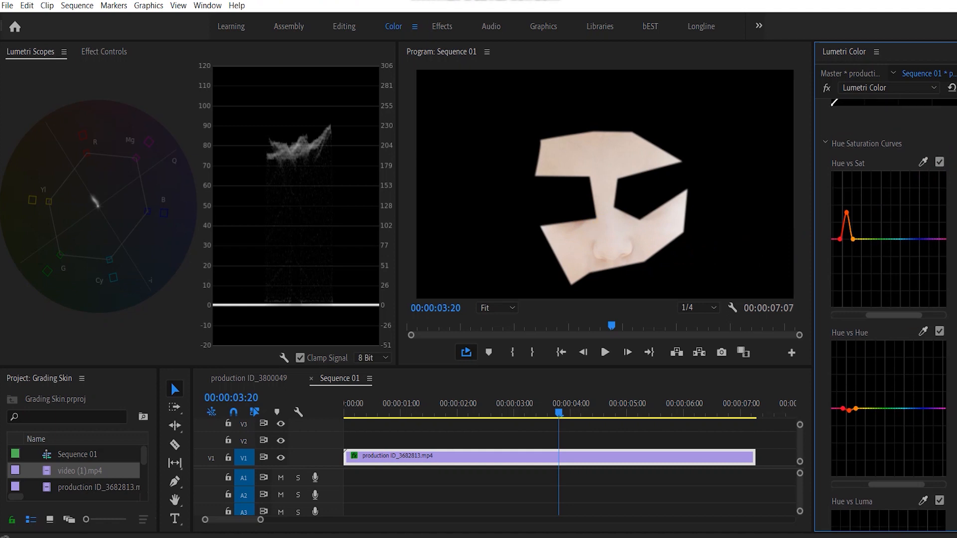
{"action": "left_click", "coordinate": [103, 52]}
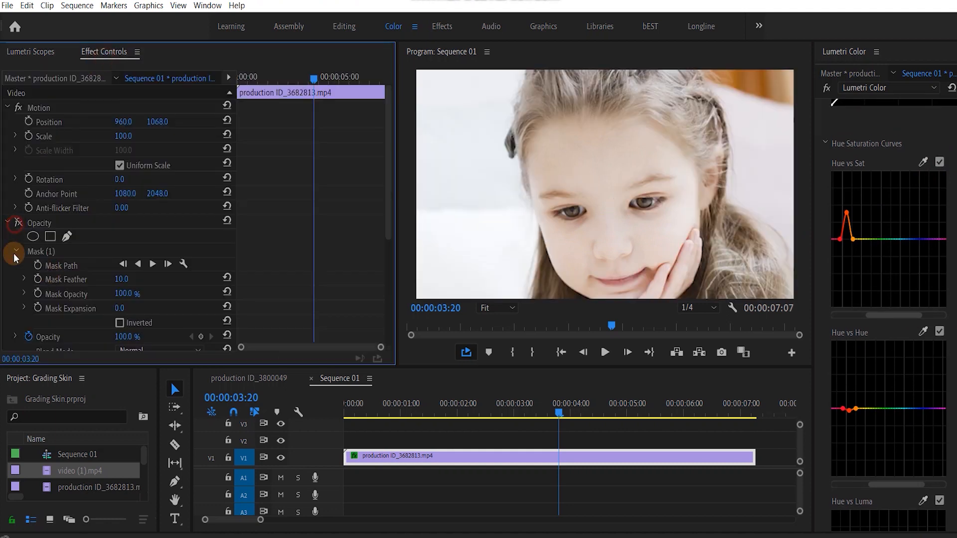
Step: Review the girl clip's Basic Correction contrast and expand Color Wheels & Match
{"action": "scroll", "scroll_direction": "down", "scroll_amount": 3}
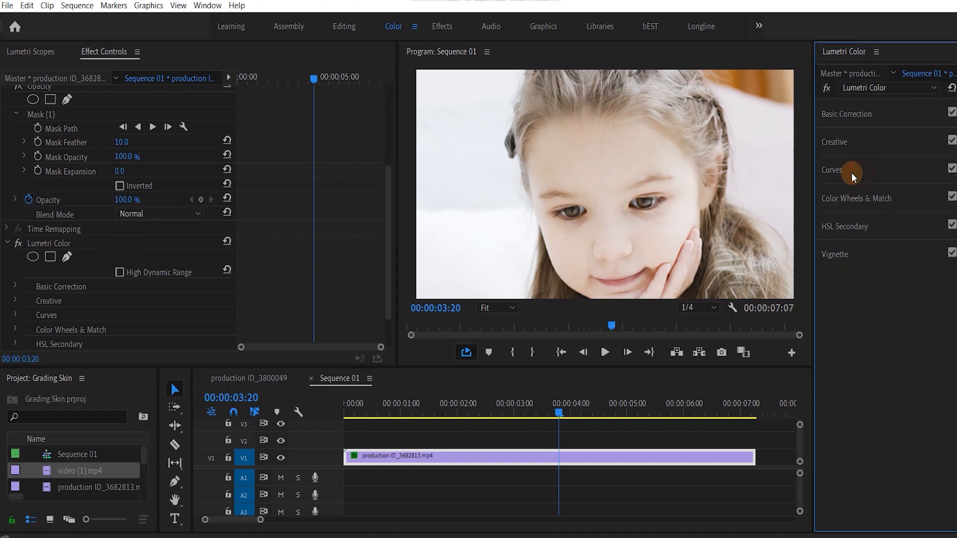
{"action": "left_click", "coordinate": [846, 113]}
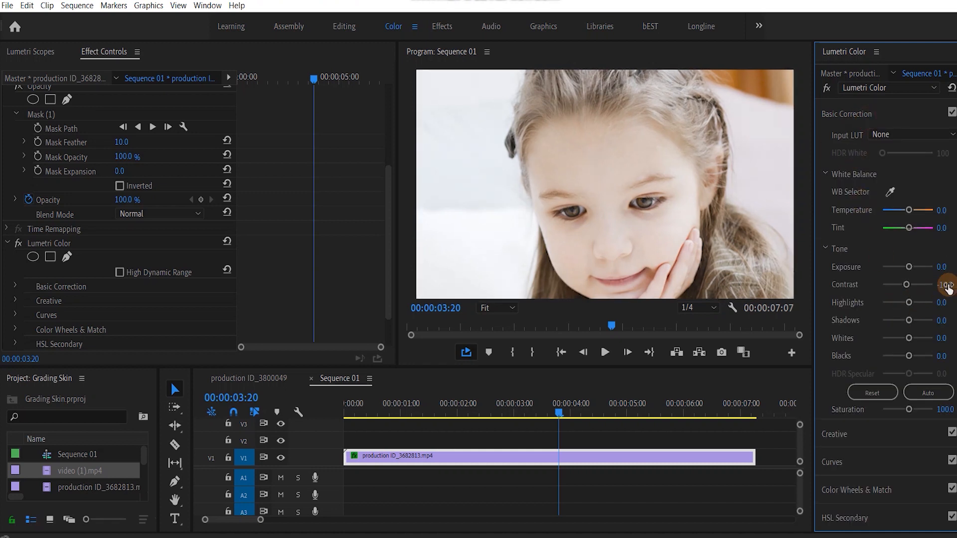
{"action": "left_click", "coordinate": [846, 114]}
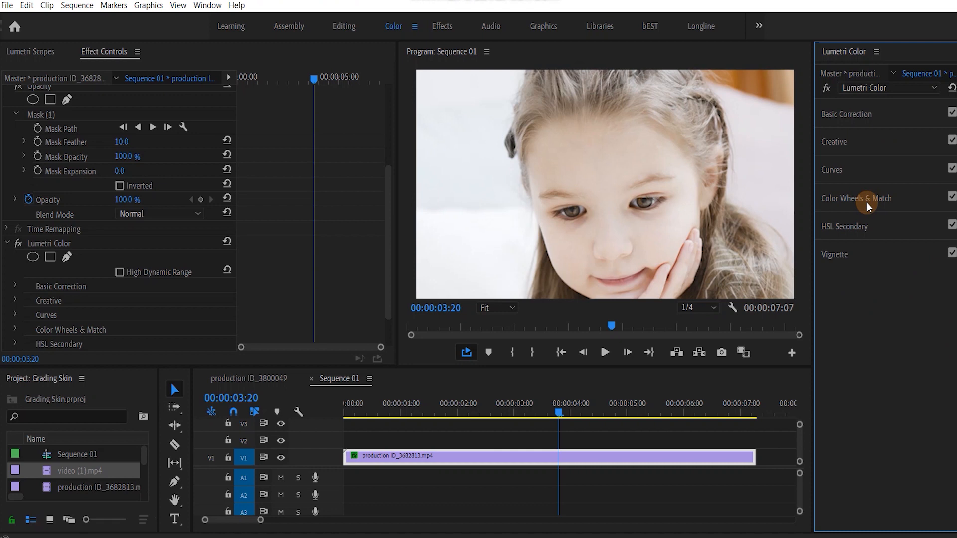
{"action": "left_click", "coordinate": [856, 198]}
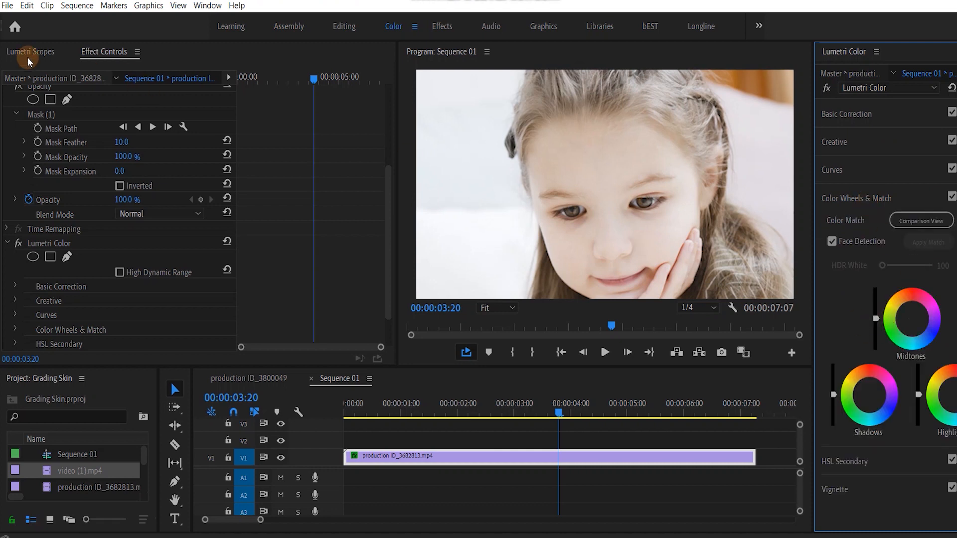
Step: Lower the midtone brightness against the waveform and toggle the wheels to compare
{"action": "left_click", "coordinate": [30, 52]}
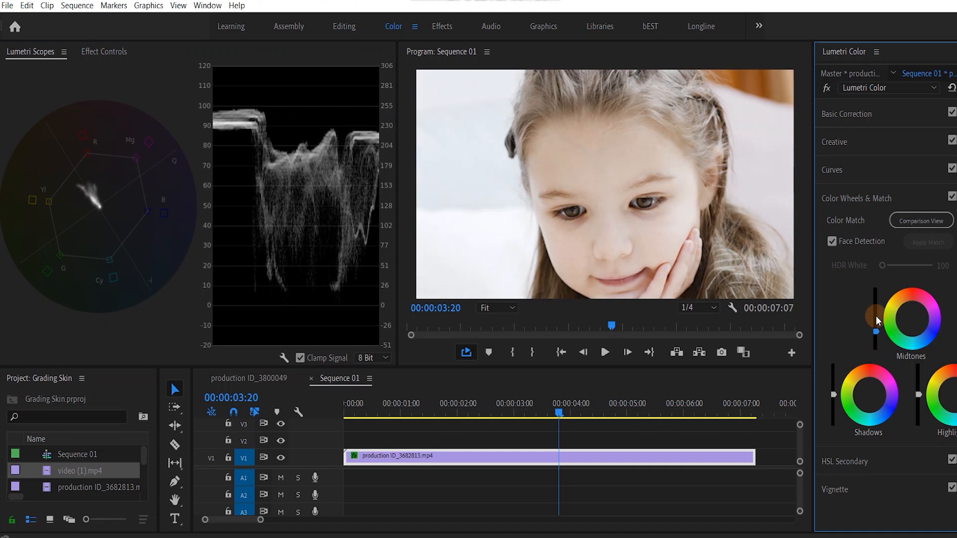
{"action": "left_click", "coordinate": [950, 196]}
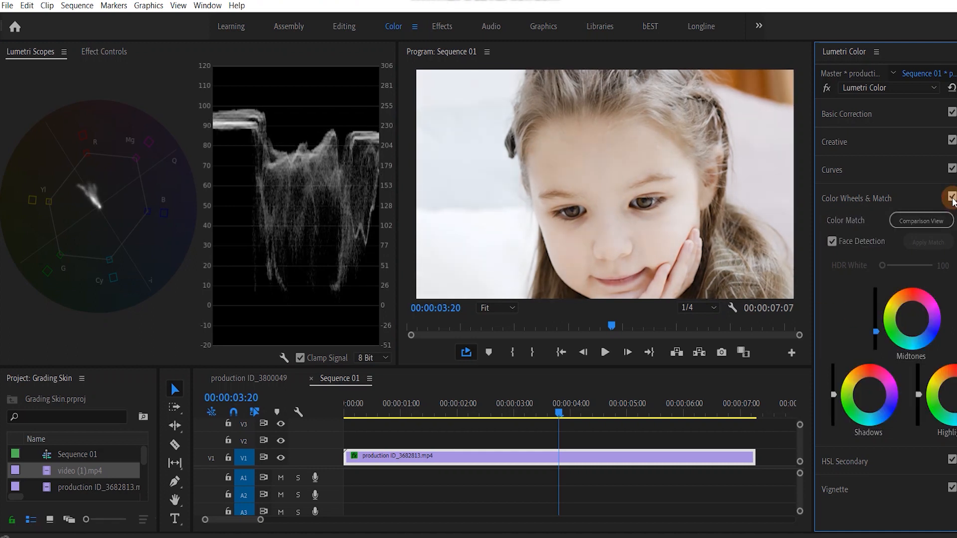
{"action": "left_click", "coordinate": [950, 196]}
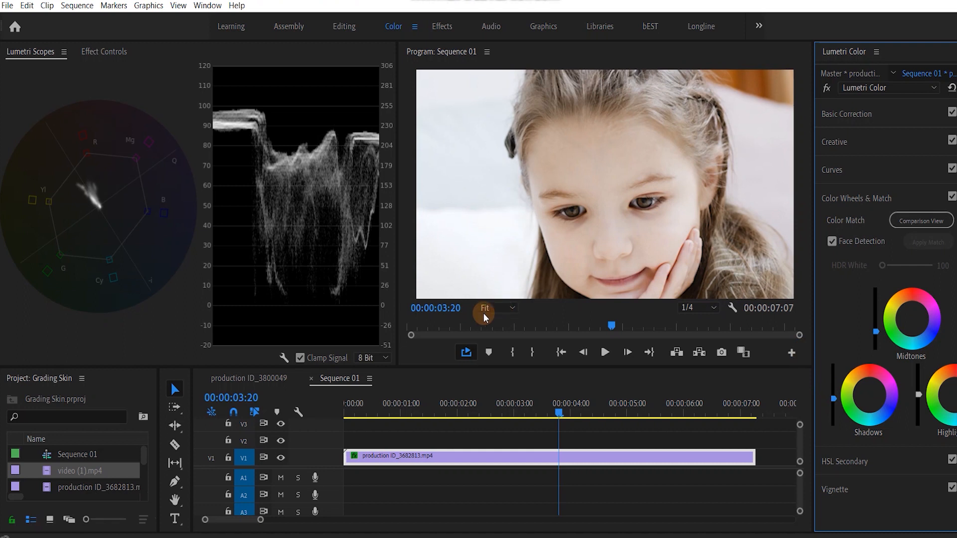
{"action": "mouse_move", "coordinate": [94, 60]}
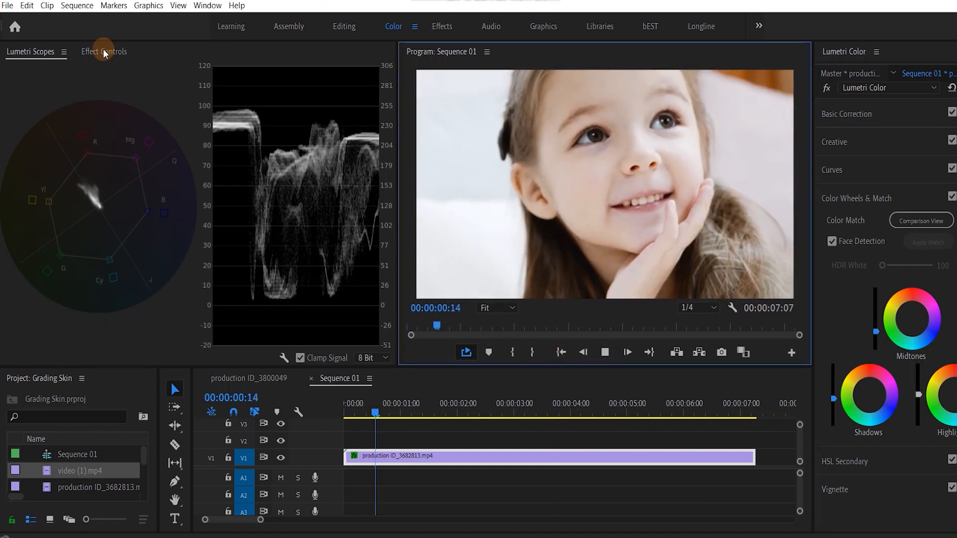
{"action": "left_click", "coordinate": [103, 51]}
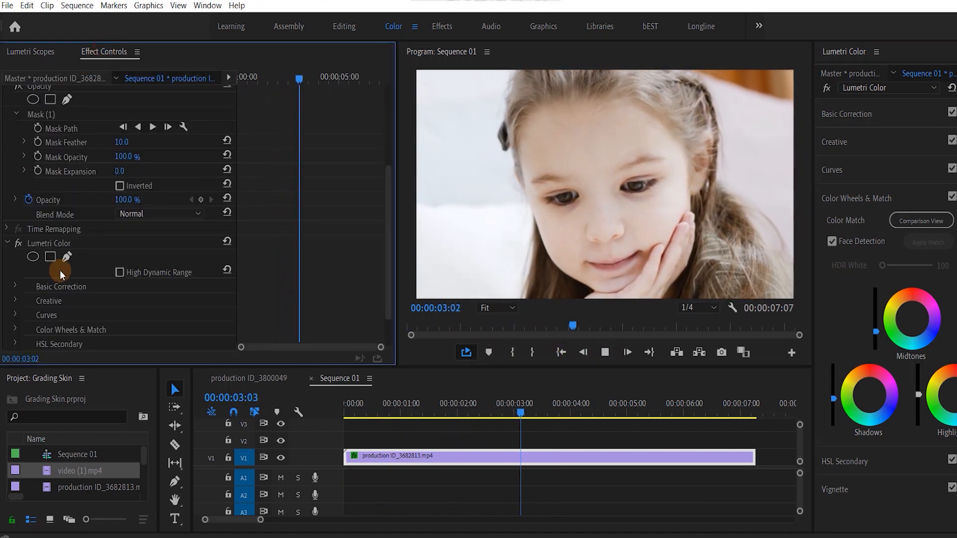